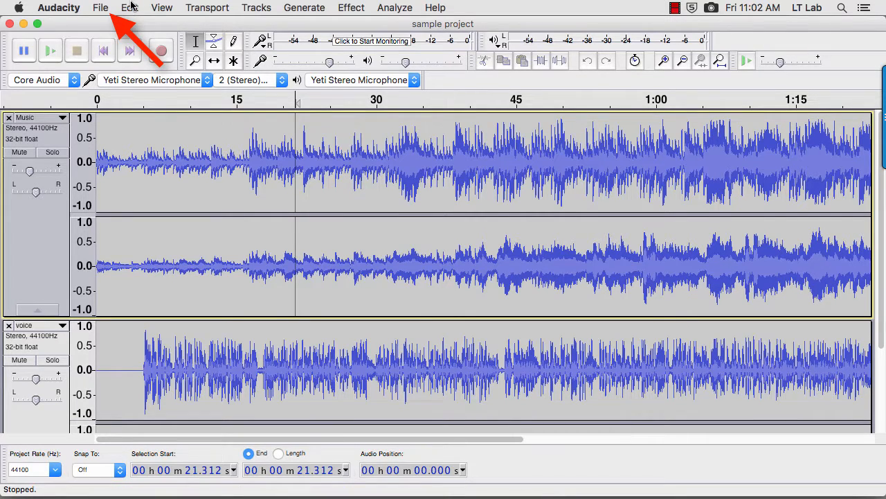
Open the Export Audio dialog from the File menu for the sample project.
left_click(100, 8)
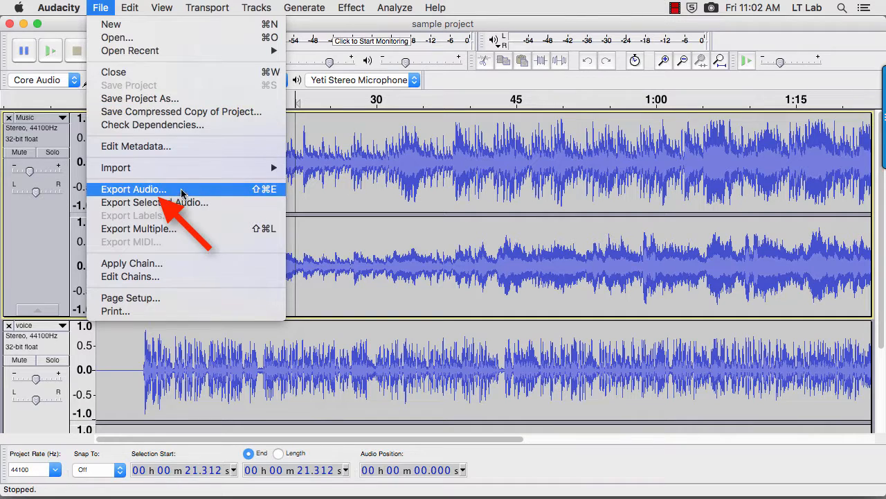
left_click(133, 189)
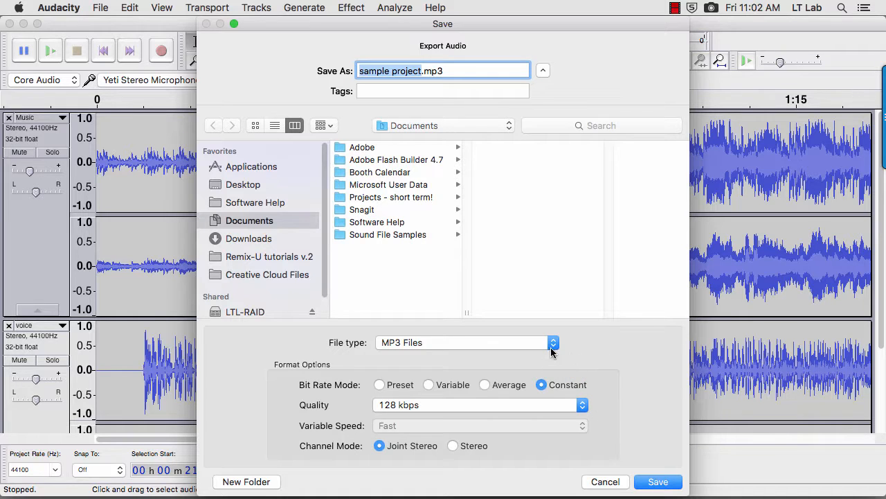
left_click(553, 342)
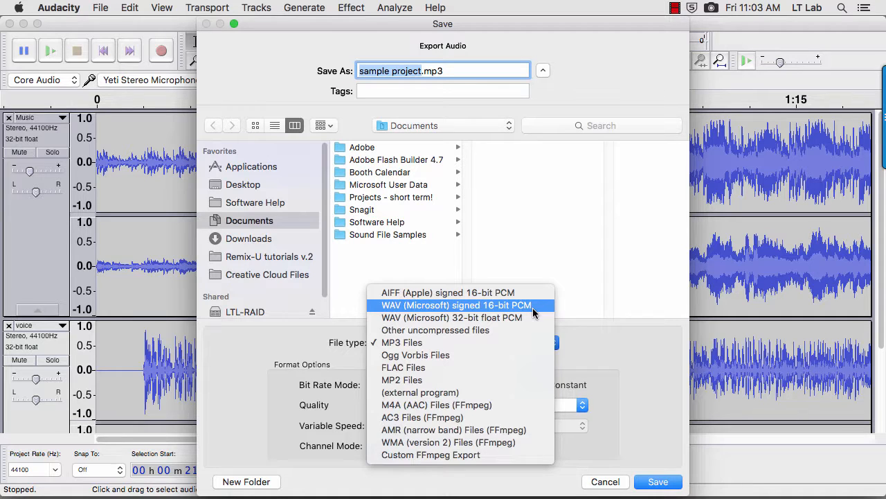
mouse_move(526, 318)
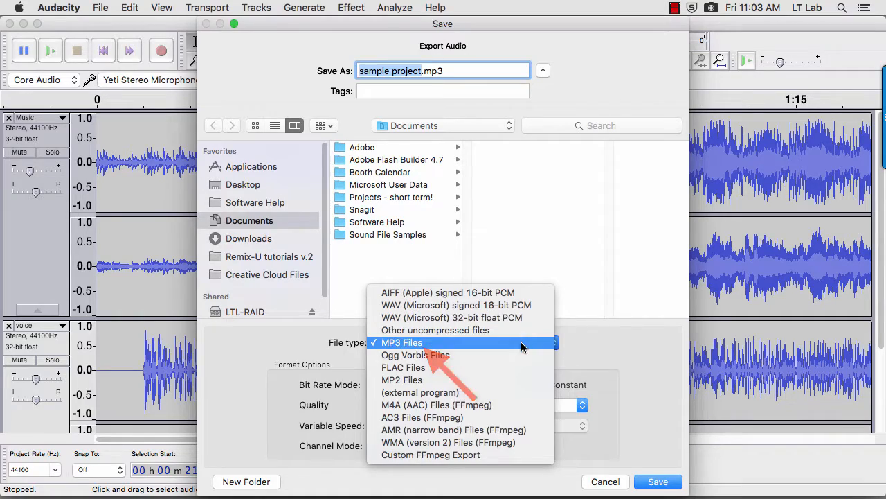
left_click(401, 342)
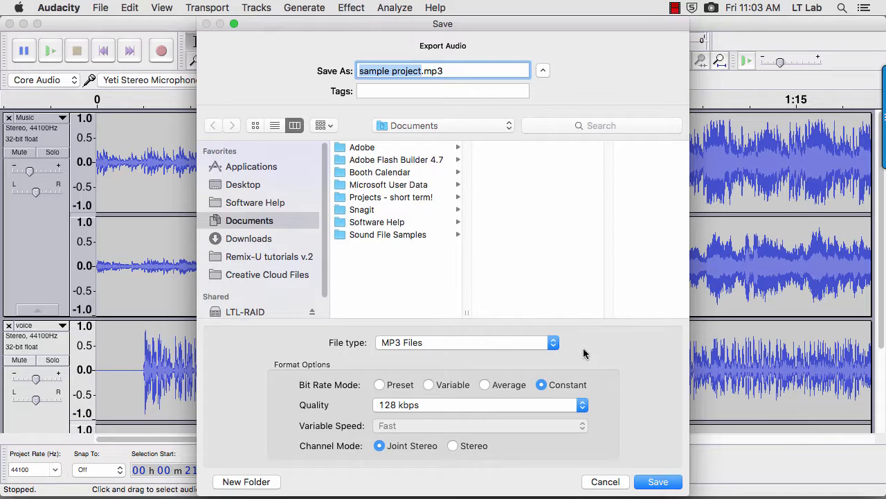
mouse_move(659, 459)
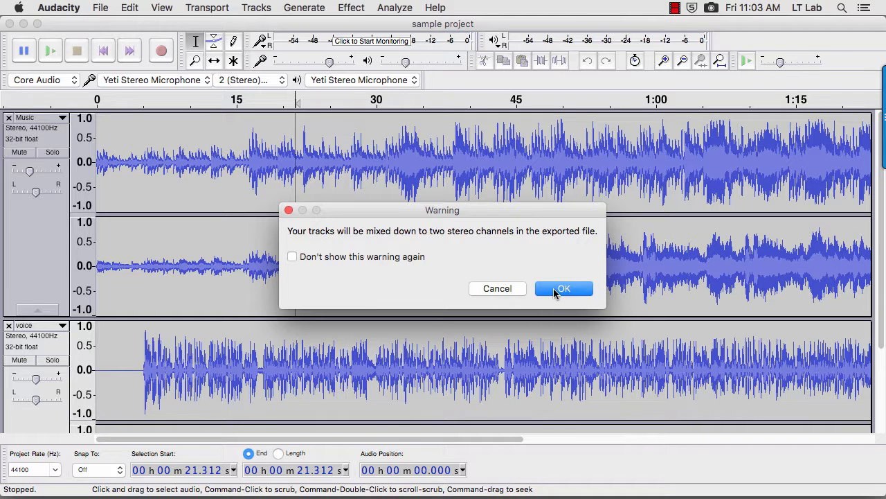
Confirm the stereo mixdown and empty metadata to start the 128 kbps MP3 export.
left_click(563, 288)
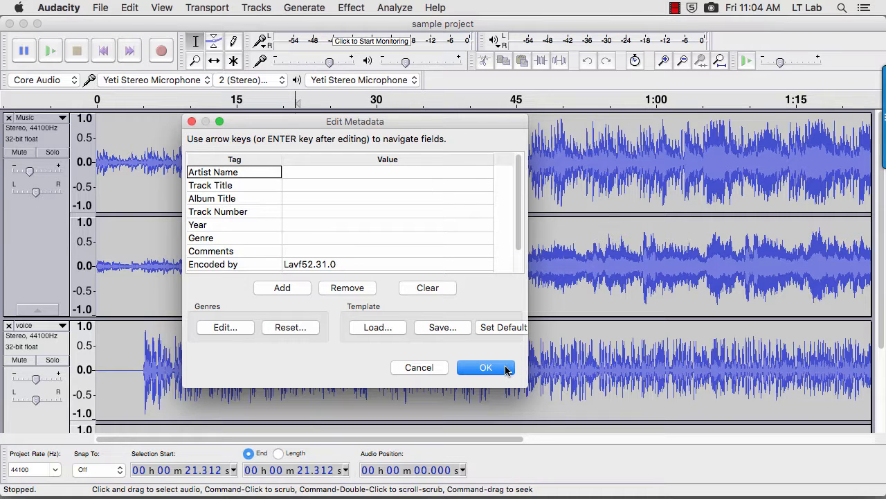
left_click(486, 367)
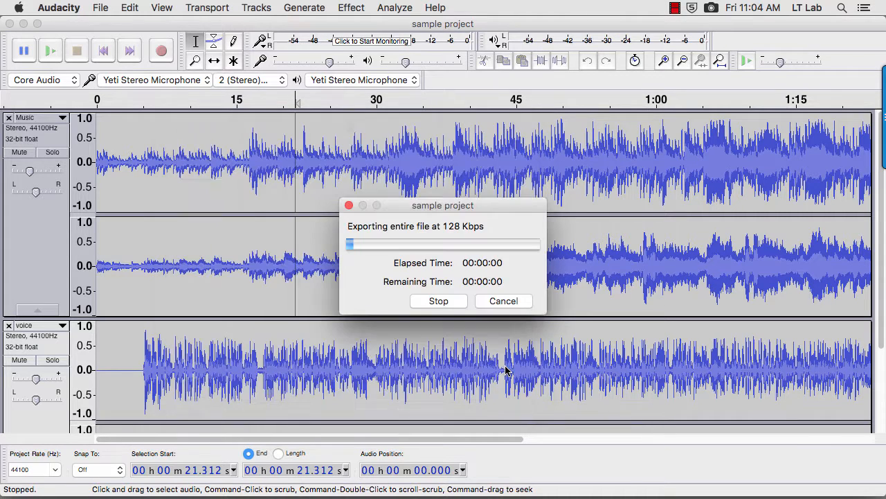